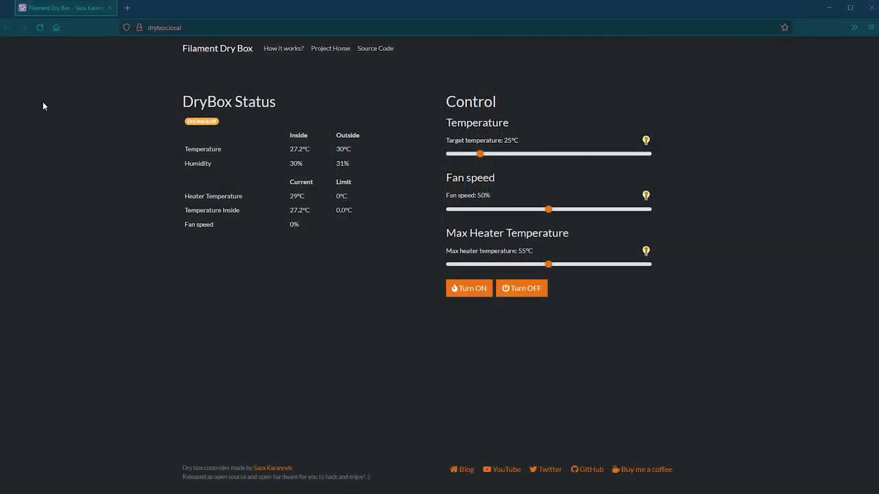
Raise the target temperature to 55 °C and switch the dry box on.
{"action": "left_click_drag", "start_coordinate": [479, 153], "coordinate": [570, 154]}
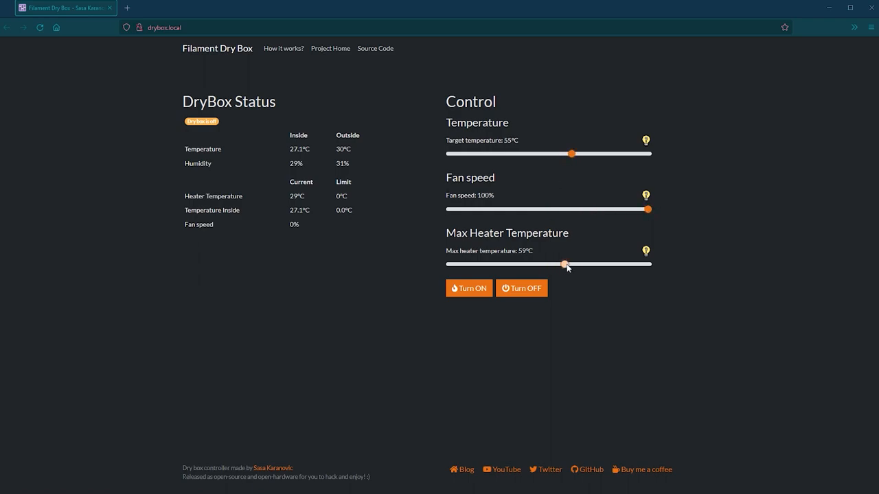
{"action": "left_click", "coordinate": [468, 288]}
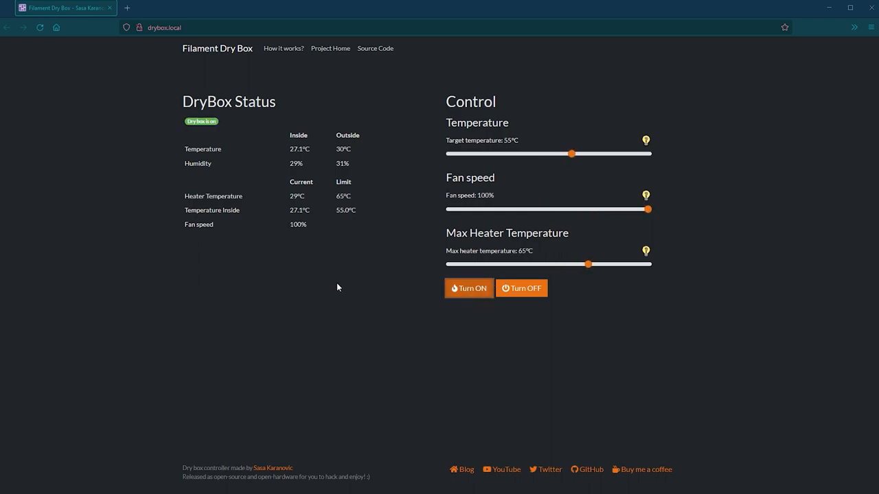
{"action": "mouse_move", "coordinate": [128, 207]}
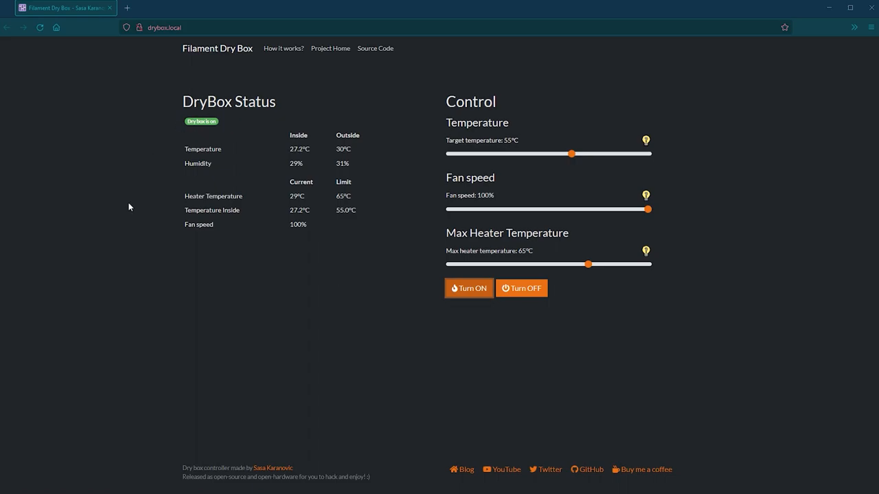
{"action": "left_click", "coordinate": [168, 8]}
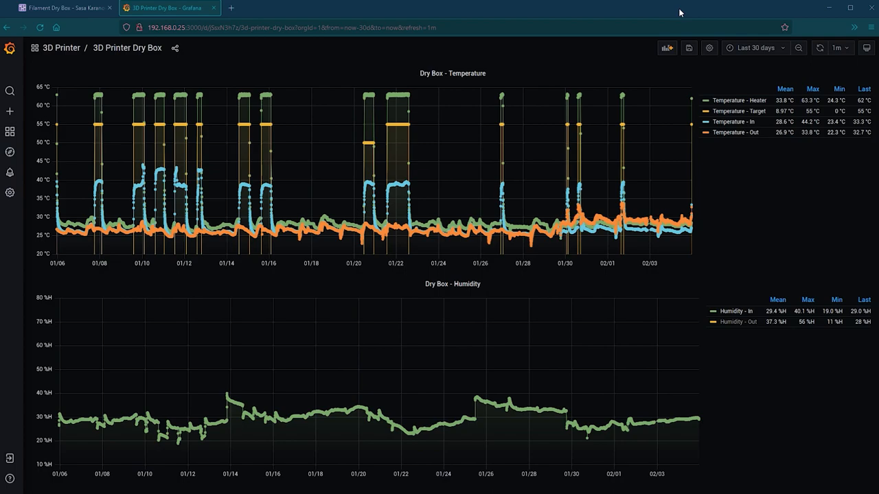
{"action": "mouse_move", "coordinate": [376, 181]}
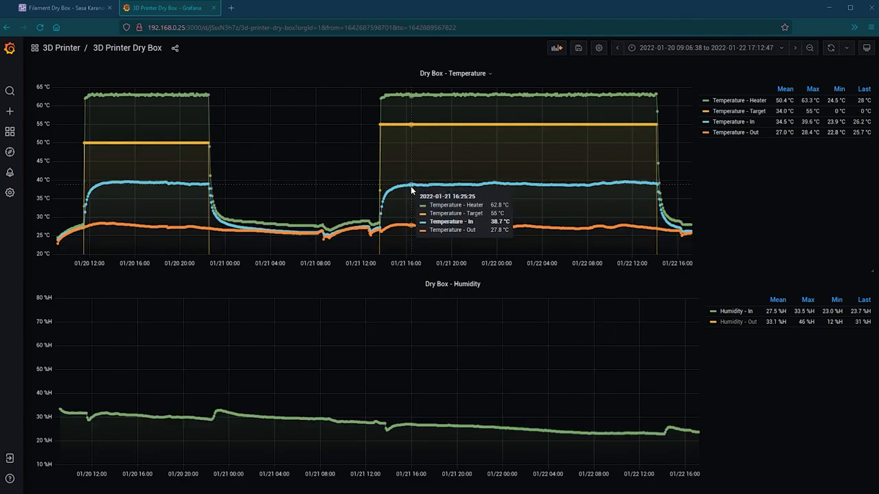
{"action": "mouse_move", "coordinate": [383, 185]}
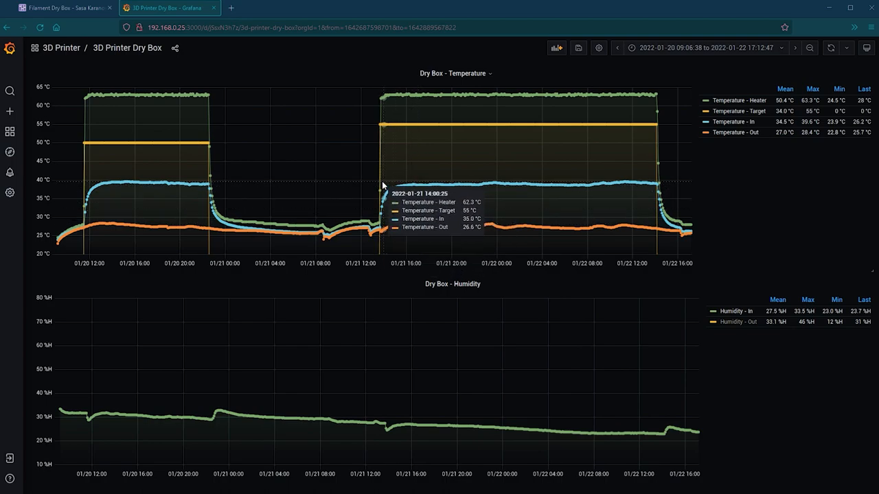
{"action": "mouse_move", "coordinate": [386, 433]}
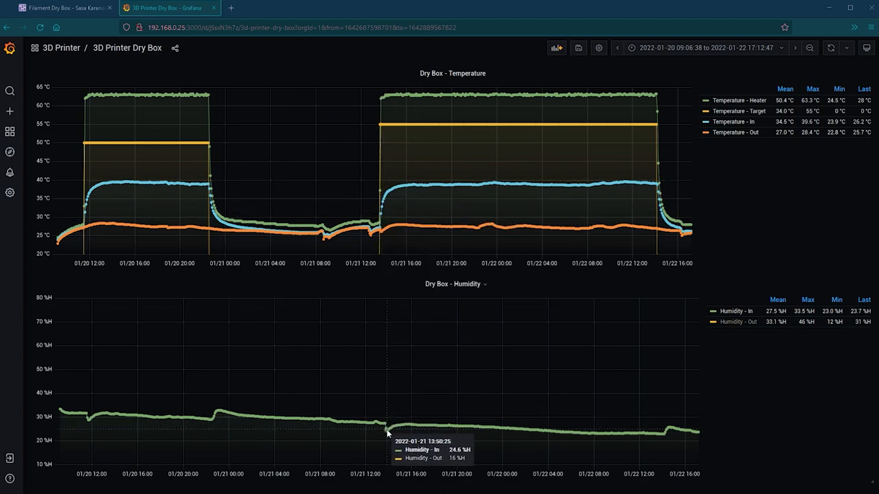
{"action": "mouse_move", "coordinate": [731, 316]}
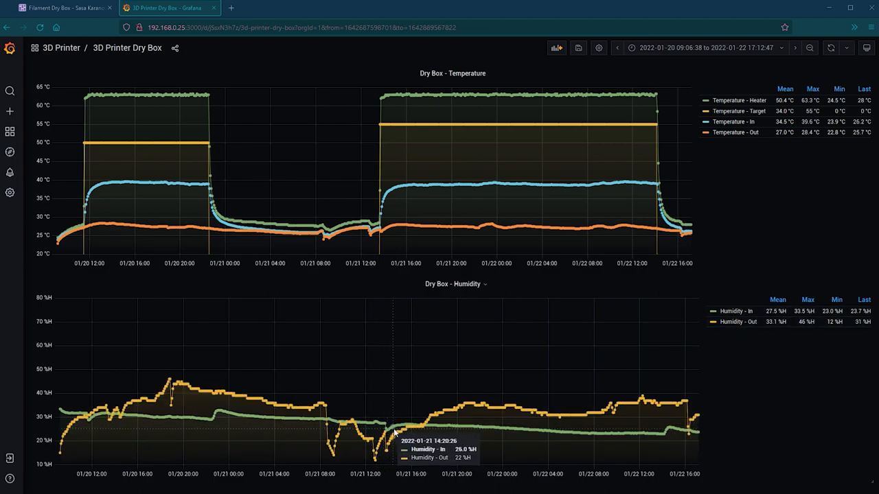
{"action": "mouse_move", "coordinate": [657, 432]}
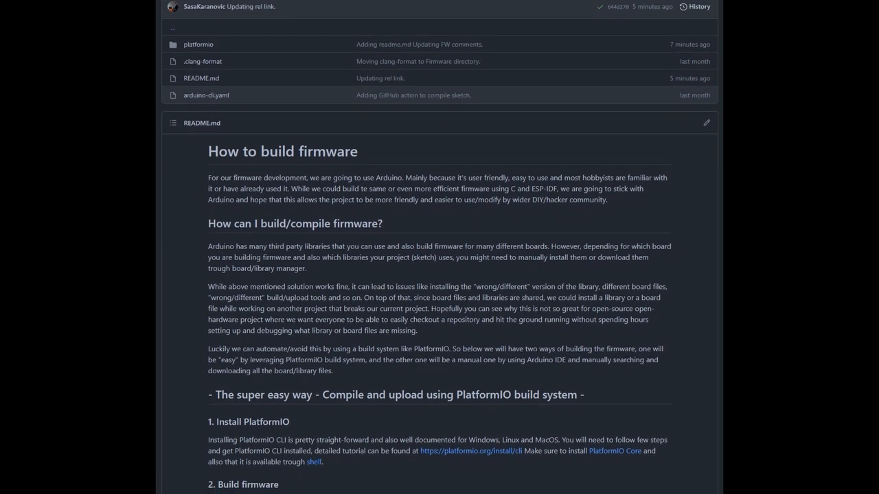
{"action": "scroll", "scroll_direction": "down", "scroll_amount": 3}
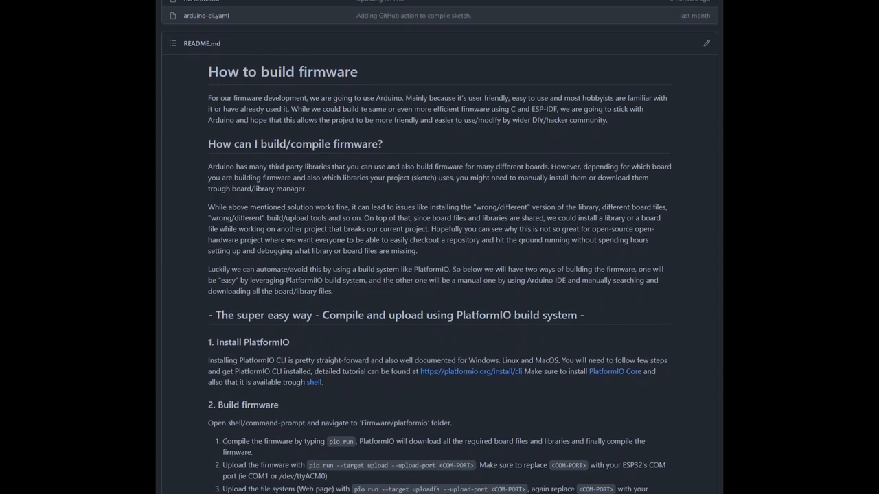
{"action": "scroll", "scroll_direction": "down", "scroll_amount": 3}
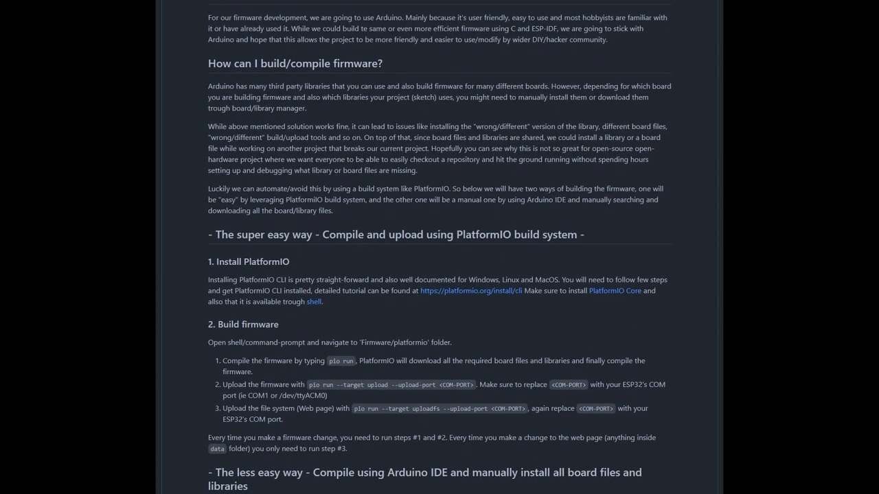
{"action": "scroll", "scroll_direction": "down", "scroll_amount": 3}
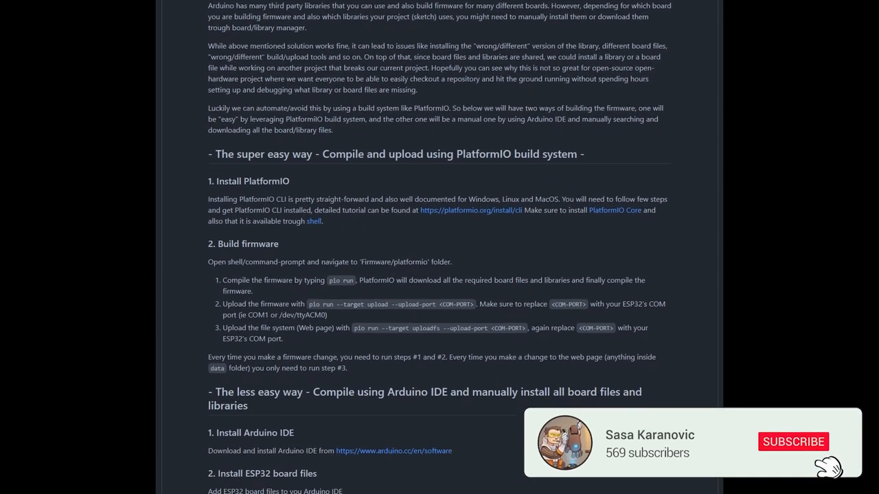
{"action": "scroll", "scroll_direction": "down", "scroll_amount": 3}
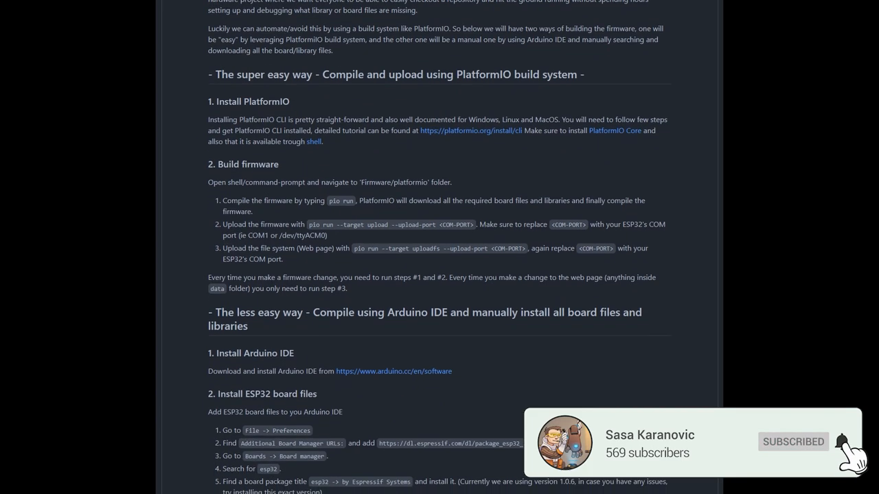
{"action": "scroll", "scroll_direction": "down", "scroll_amount": 3}
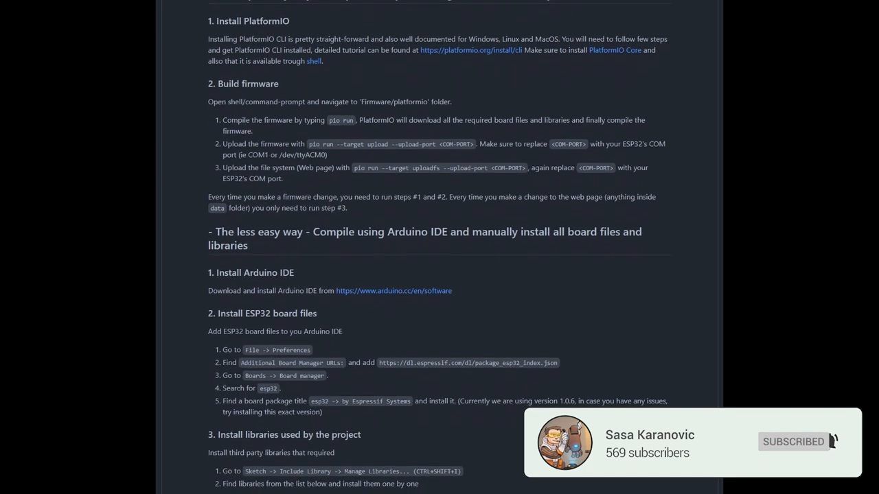
{"action": "scroll", "scroll_direction": "down", "scroll_amount": 3}
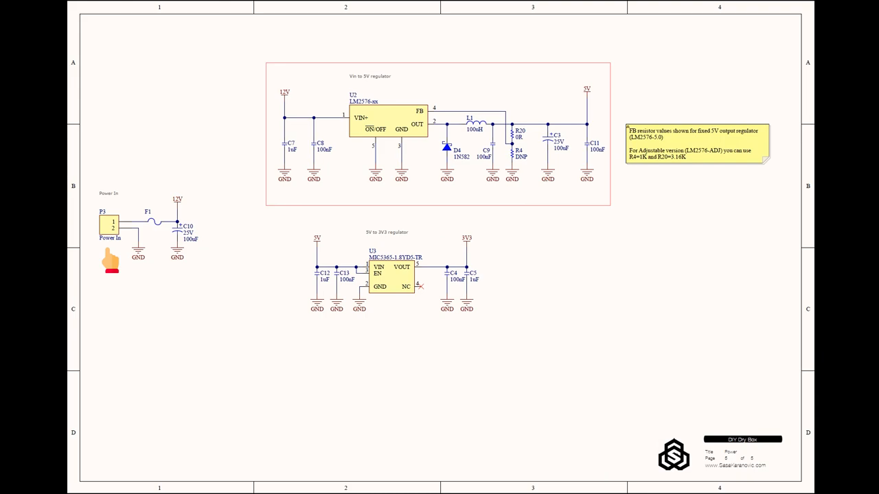
{"action": "mouse_move", "coordinate": [604, 110]}
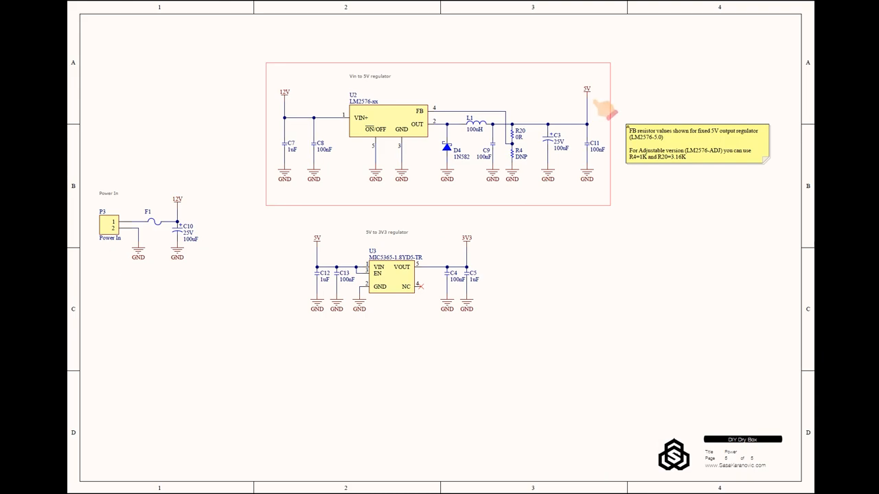
{"action": "mouse_move", "coordinate": [489, 256]}
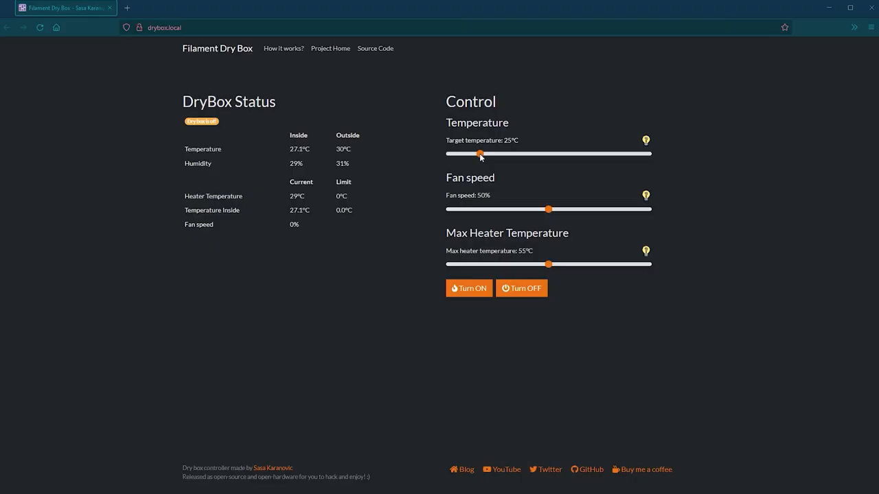
Set target 55°C, fan 100% and heater limit 65°C, then turn the box on.
{"action": "left_click_drag", "start_coordinate": [480, 153], "coordinate": [565, 154]}
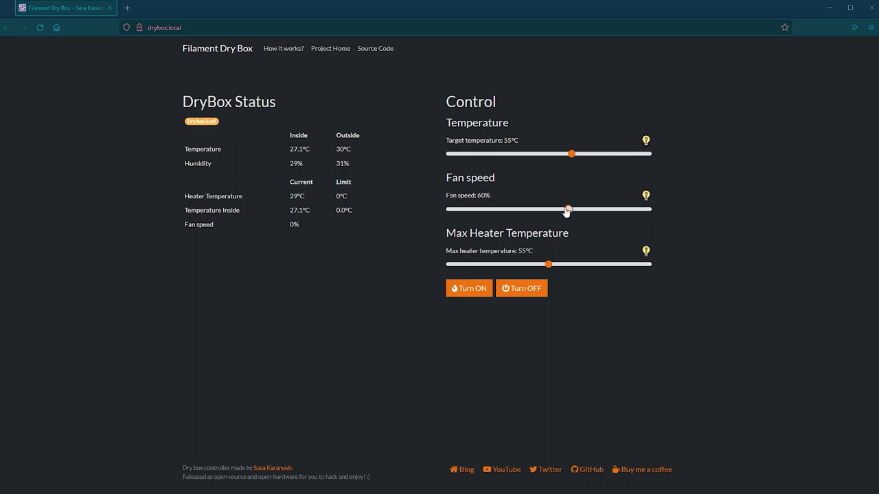
{"action": "left_click_drag", "start_coordinate": [567, 209], "coordinate": [648, 209]}
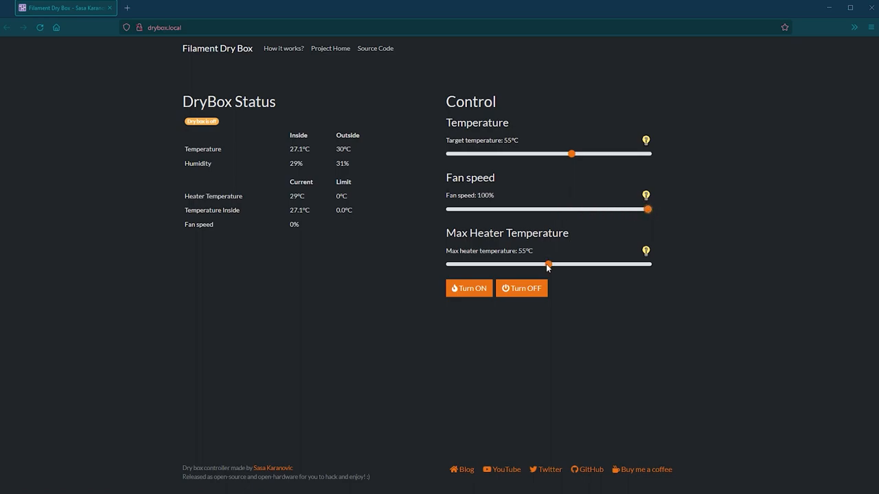
{"action": "left_click_drag", "start_coordinate": [547, 265], "coordinate": [587, 264]}
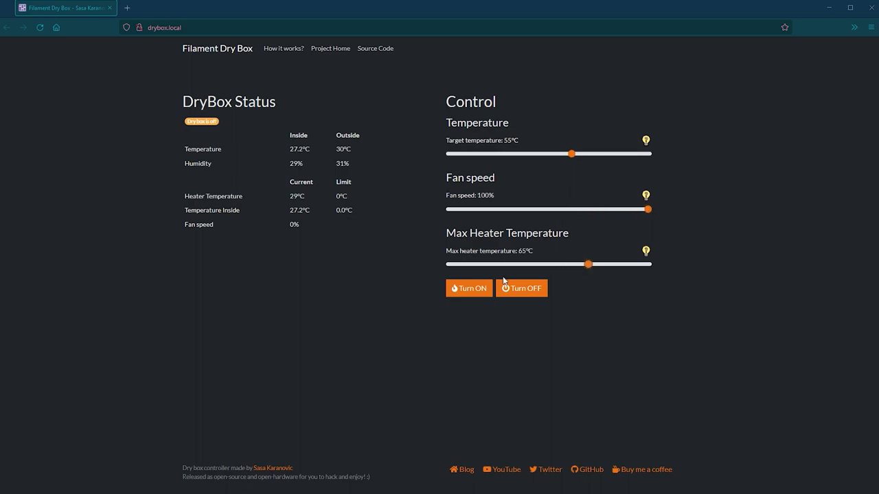
{"action": "left_click", "coordinate": [469, 287]}
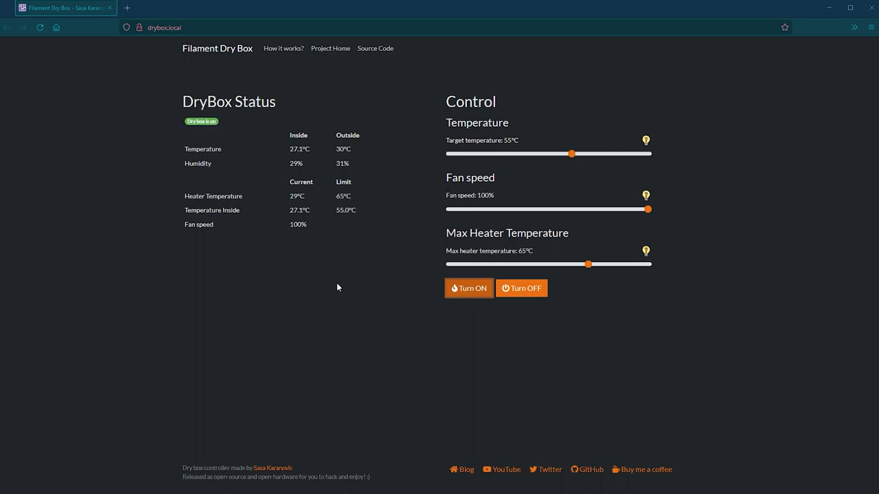
{"action": "mouse_move", "coordinate": [228, 121]}
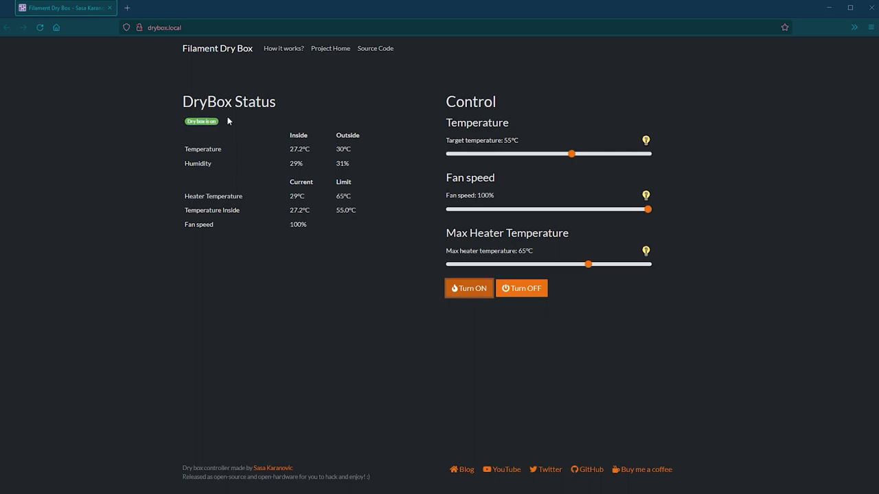
{"action": "mouse_move", "coordinate": [129, 207]}
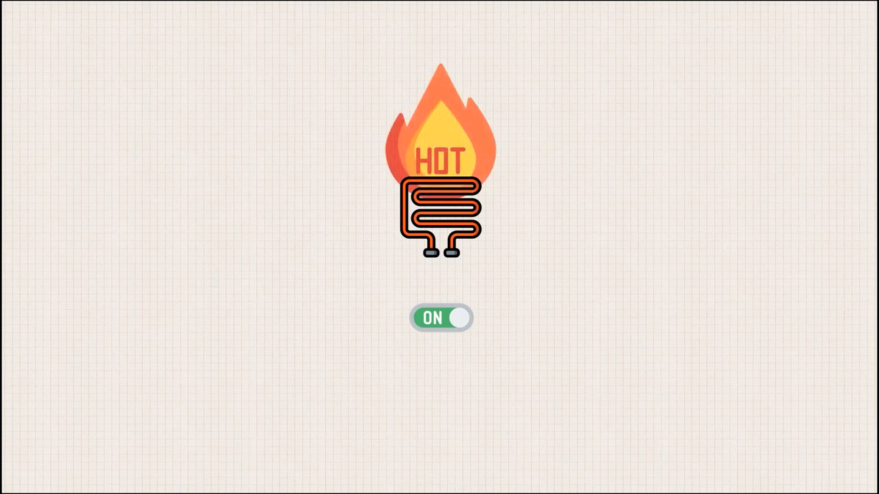
{"action": "left_click", "coordinate": [440, 317]}
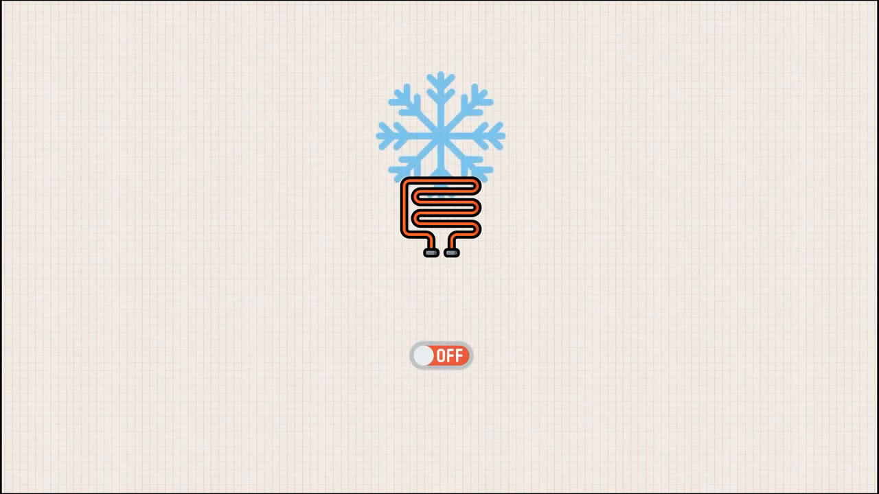
{"action": "left_click", "coordinate": [440, 356]}
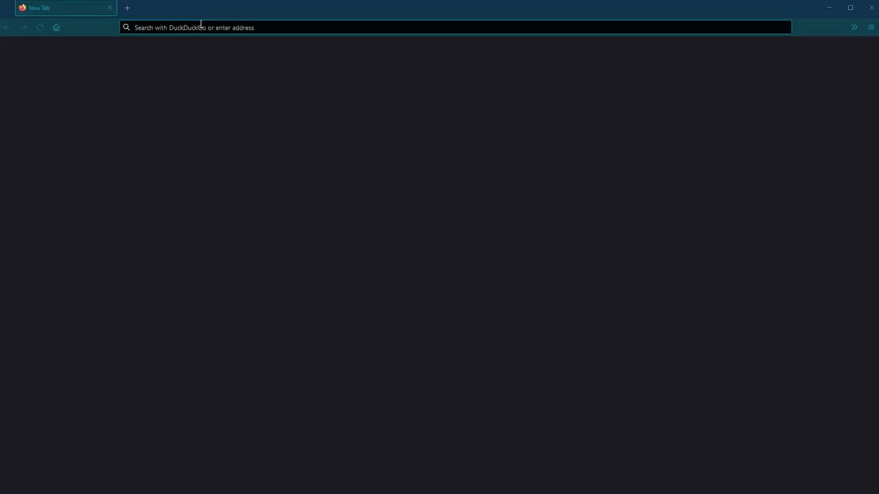
Reload drybox.local, set 55°C target, 100% fan, 65°C heater limit, and turn on.
{"action": "type", "text": "drybox.local"}
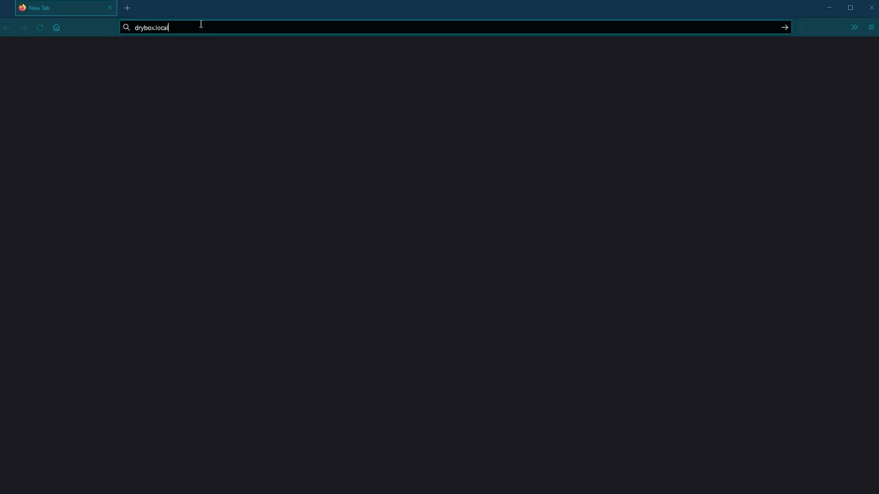
{"action": "key", "text": "Return"}
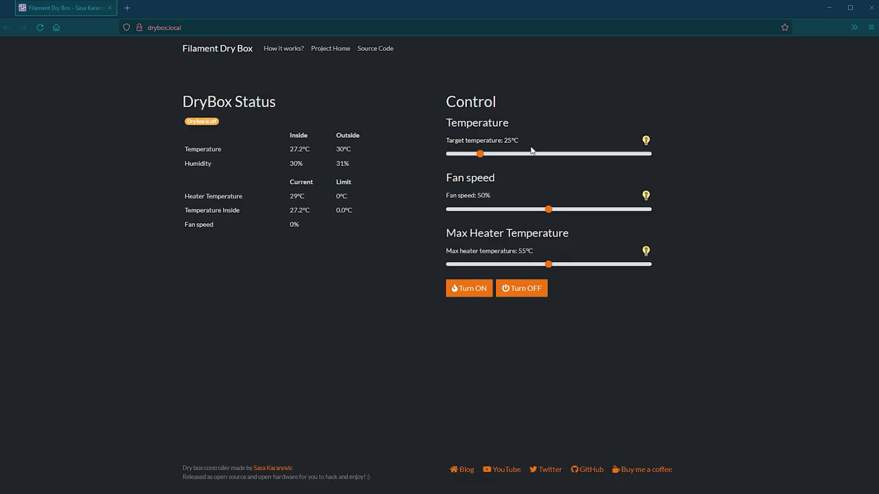
{"action": "left_click_drag", "start_coordinate": [479, 153], "coordinate": [536, 153]}
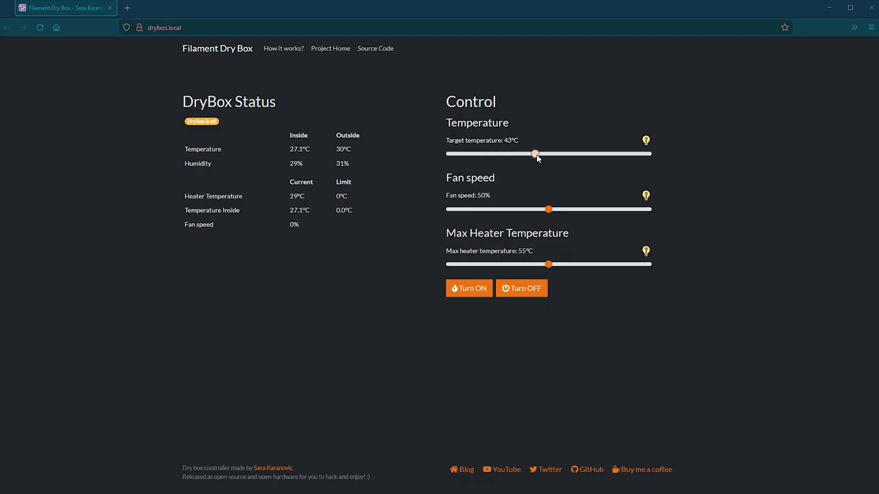
{"action": "left_click_drag", "start_coordinate": [536, 154], "coordinate": [570, 154]}
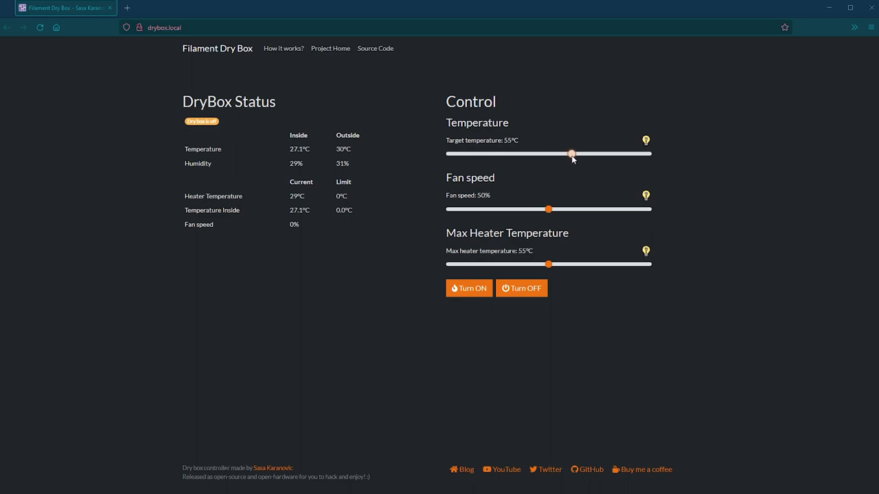
{"action": "left_click_drag", "start_coordinate": [548, 209], "coordinate": [647, 209]}
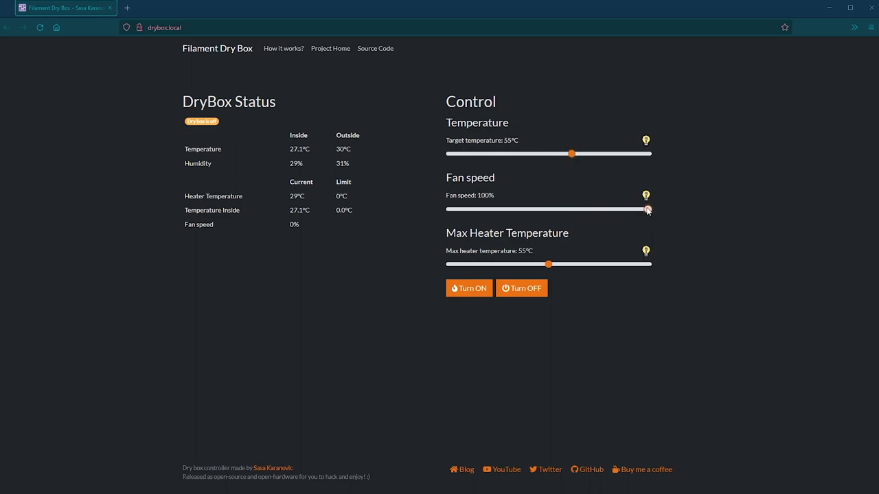
{"action": "left_click_drag", "start_coordinate": [548, 263], "coordinate": [584, 264]}
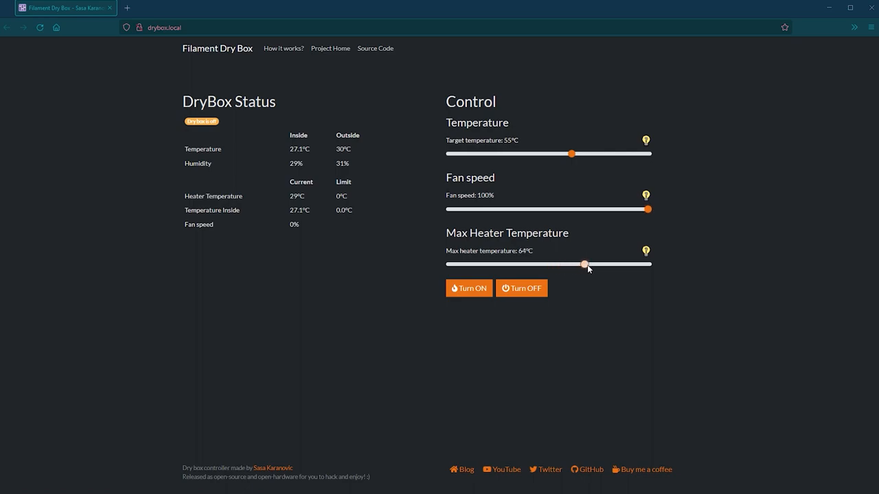
{"action": "left_click_drag", "start_coordinate": [583, 265], "coordinate": [587, 264]}
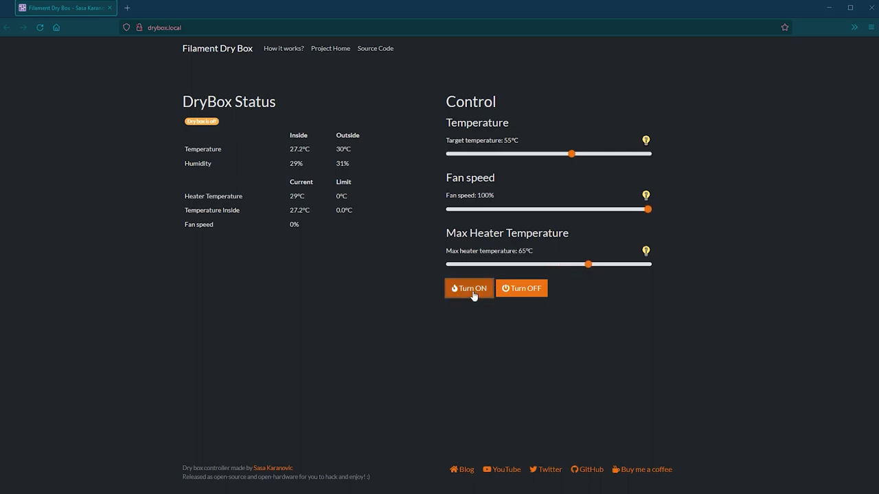
{"action": "left_click", "coordinate": [469, 288]}
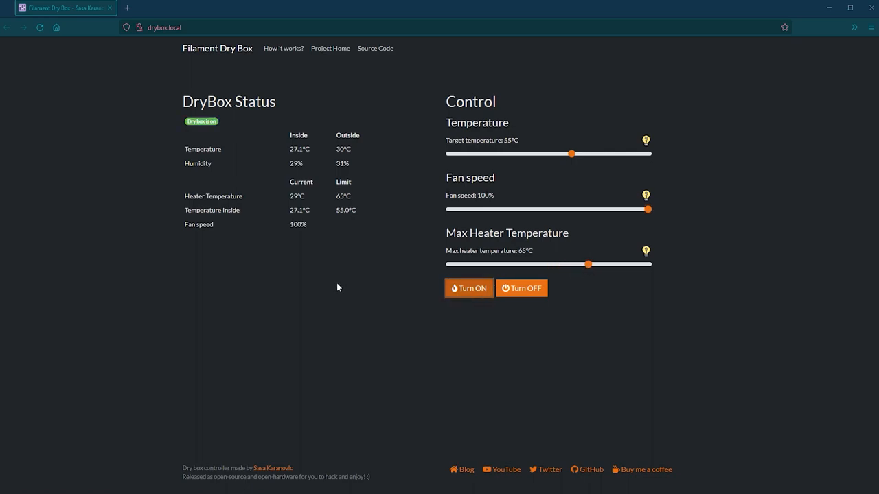
{"action": "mouse_move", "coordinate": [178, 126]}
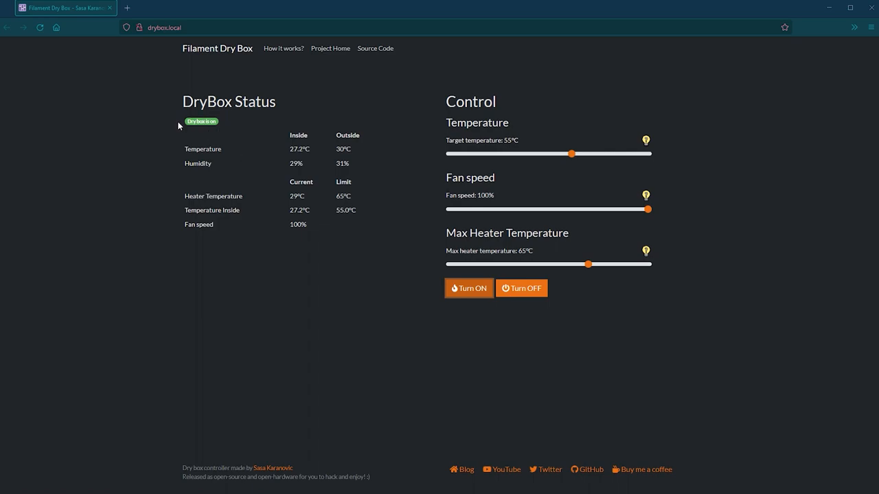
{"action": "mouse_move", "coordinate": [129, 206]}
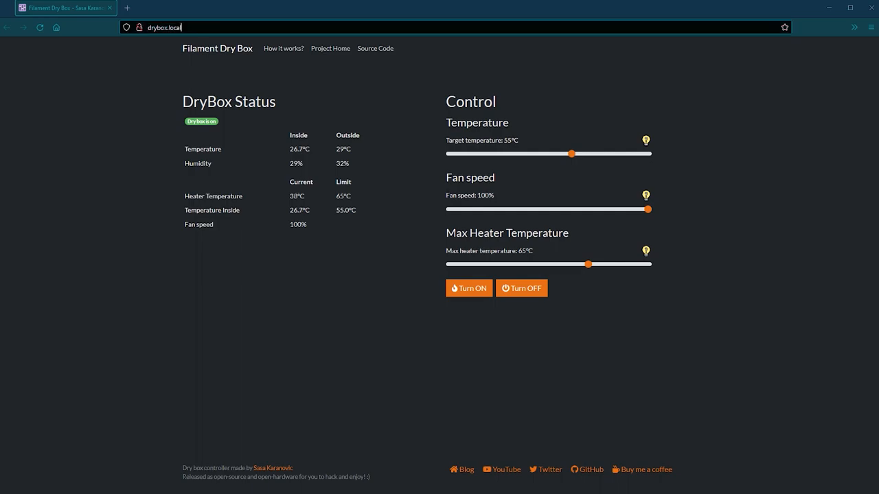
Load the 3D Printer Dry Box Grafana dashboard with temperature and humidity logs.
{"action": "key", "text": "Return"}
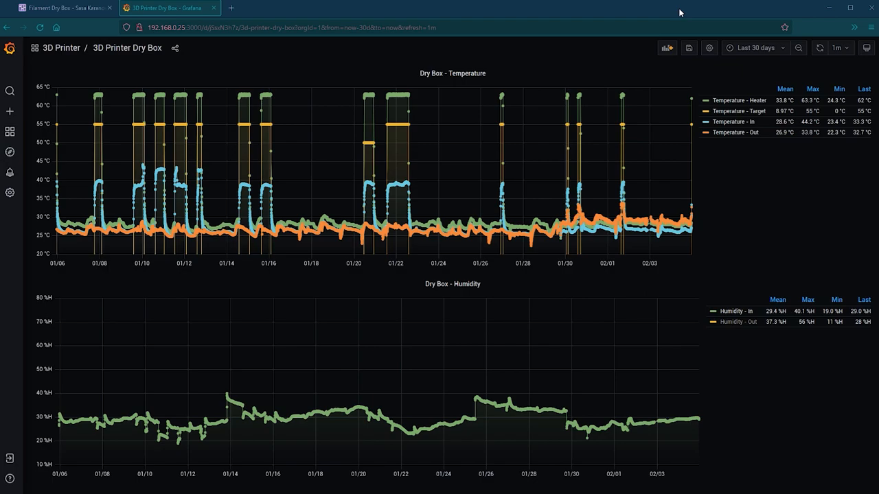
{"action": "mouse_move", "coordinate": [377, 182]}
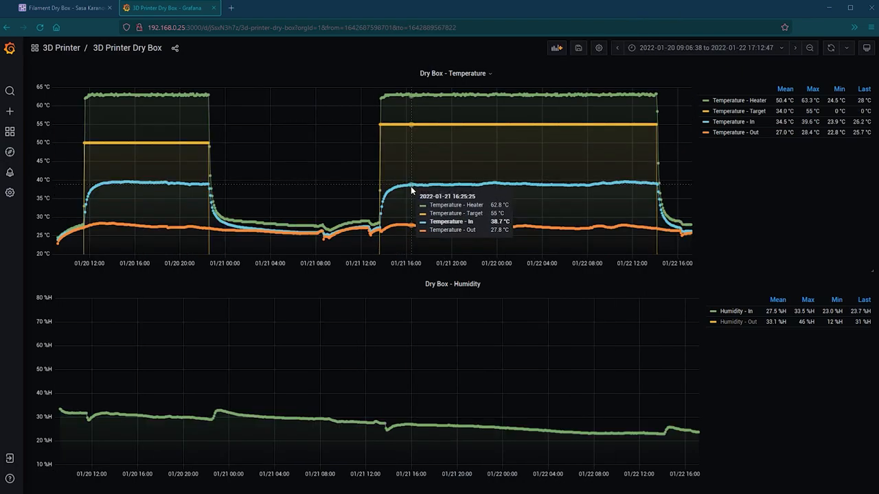
{"action": "mouse_move", "coordinate": [383, 185]}
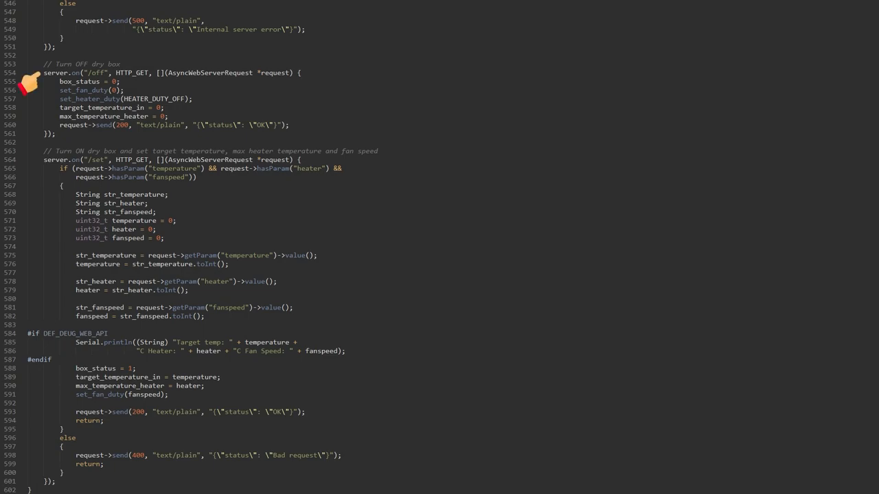
{"action": "mouse_move", "coordinate": [27, 82]}
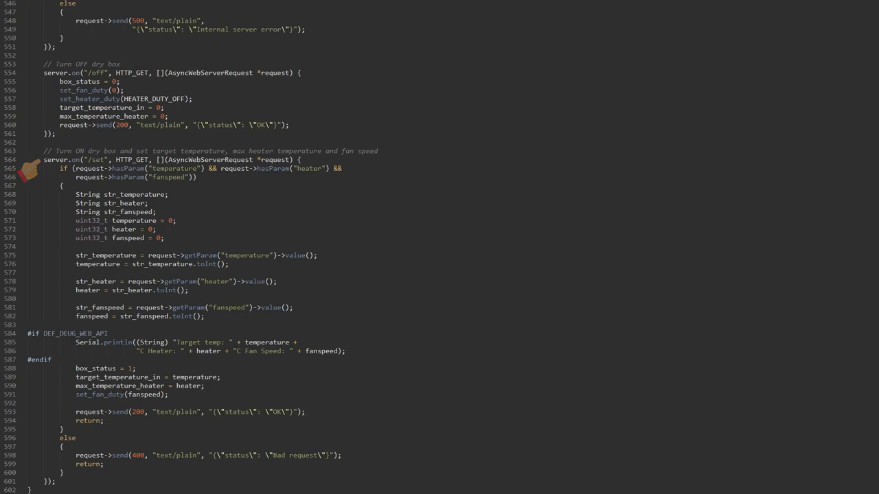
{"action": "mouse_move", "coordinate": [251, 186]}
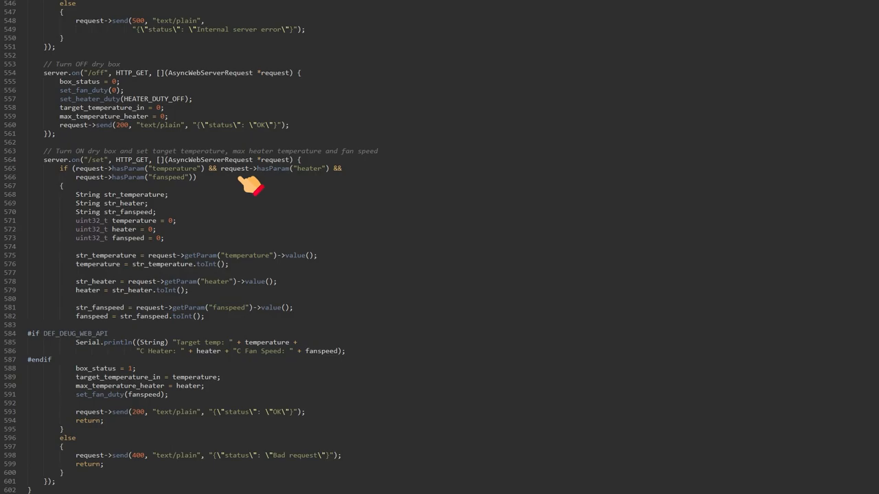
{"action": "mouse_move", "coordinate": [313, 184]}
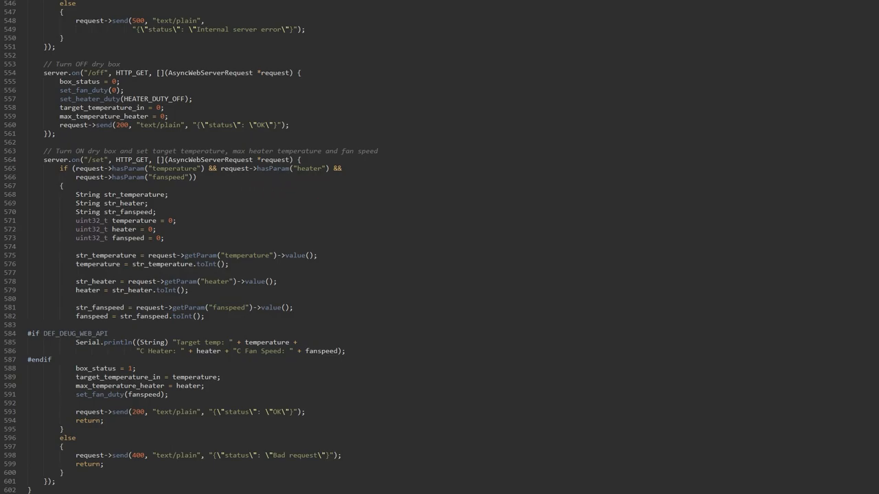
Switch browser tabs from the firmware's /off and /set API handler code.
{"action": "left_click", "coordinate": [275, 11]}
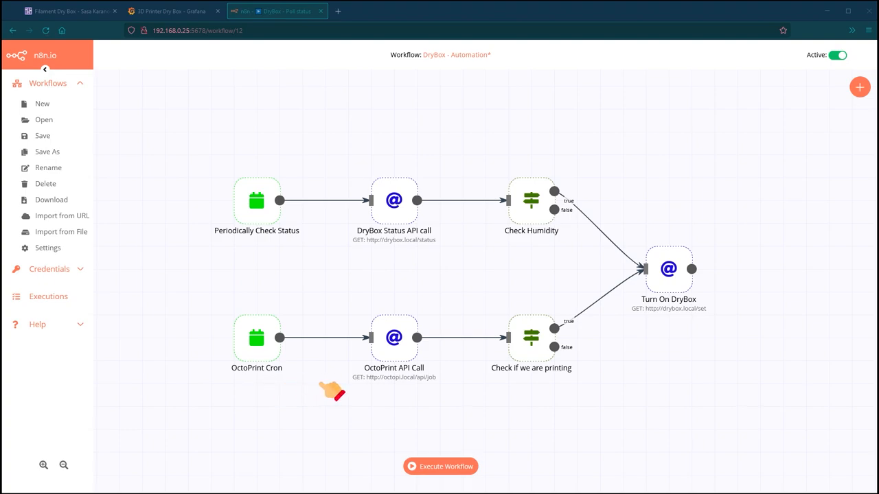
{"action": "mouse_move", "coordinate": [534, 391]}
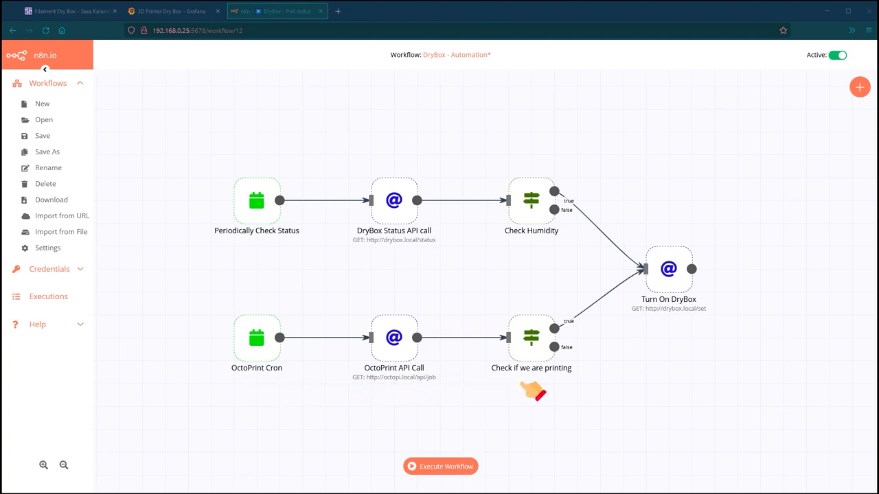
{"action": "mouse_move", "coordinate": [302, 258]}
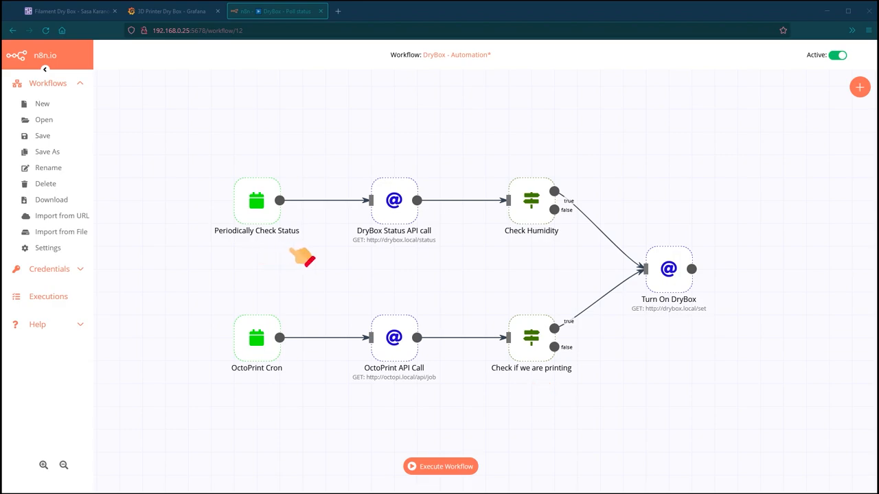
{"action": "mouse_move", "coordinate": [495, 257]}
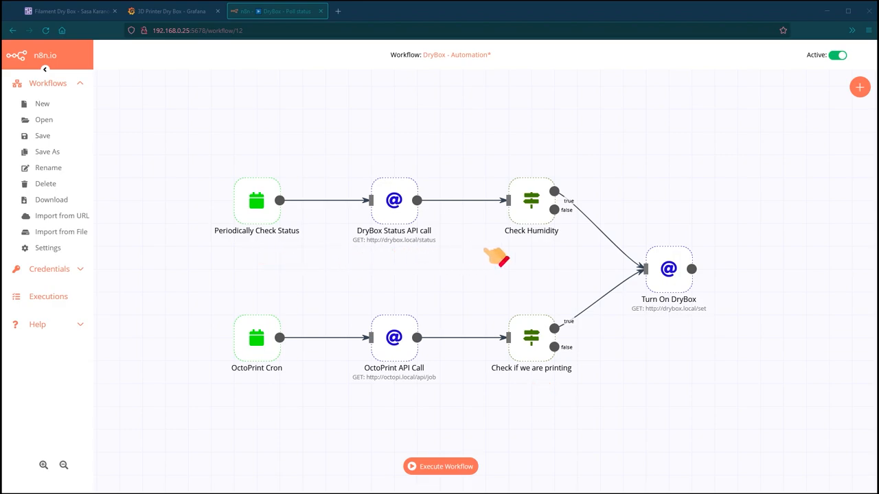